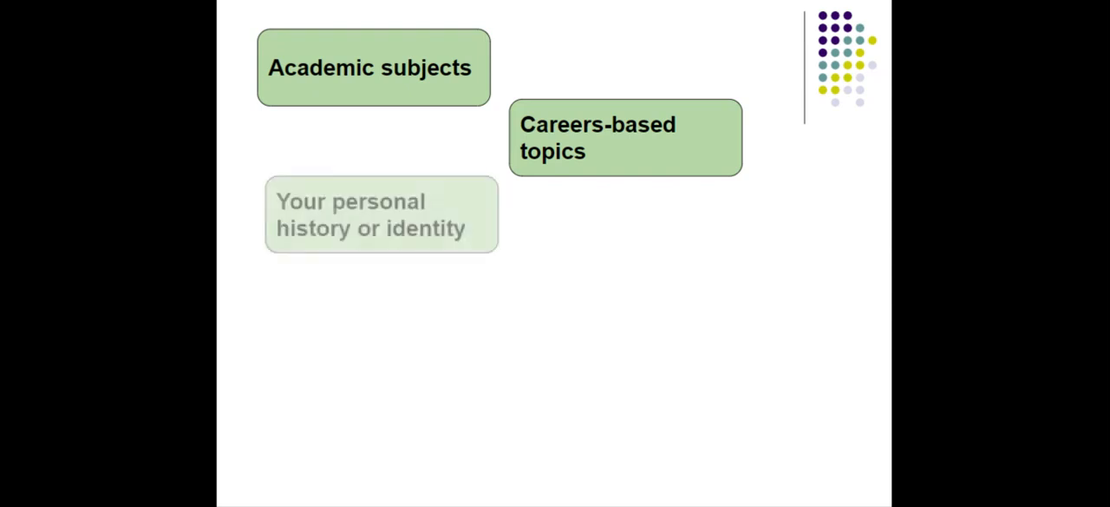
# Reveal the next topic box on the topic-ideas slide.
pyautogui.click(382, 216)
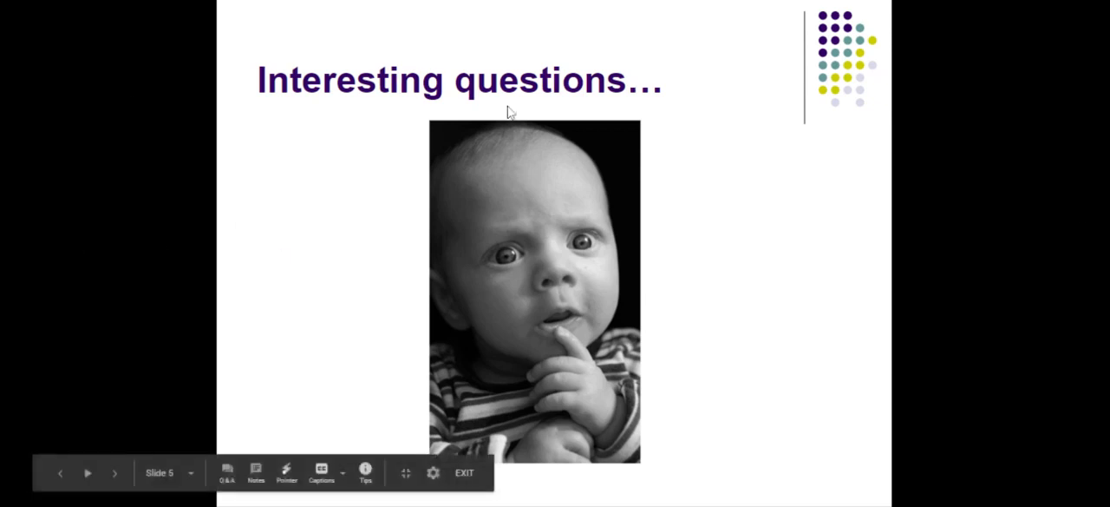
pyautogui.moveTo(1038, 146)
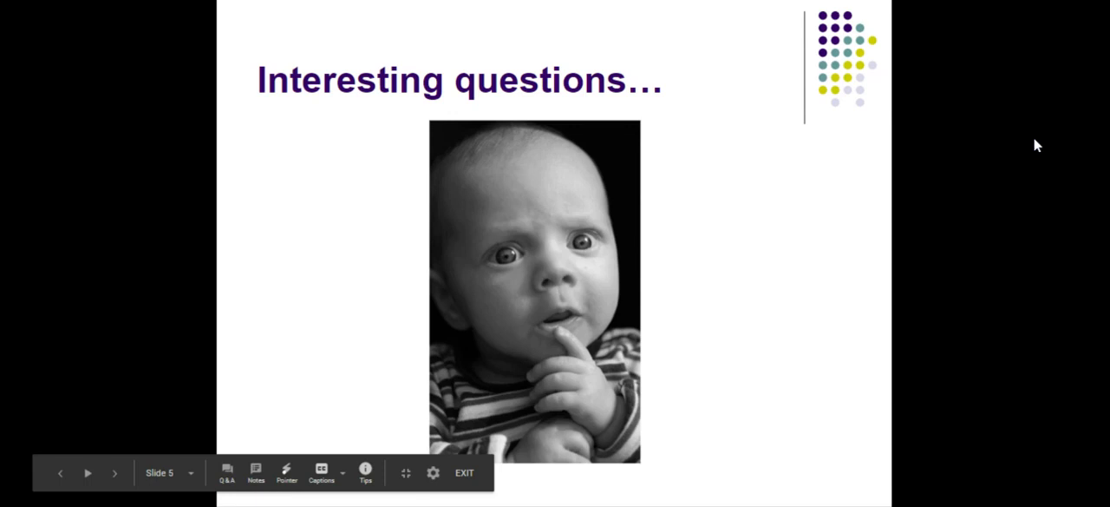
# Advance the slideshow from the 'Interesting questions…' slide toward 'Why do an EPQ?'.
pyautogui.click(115, 472)
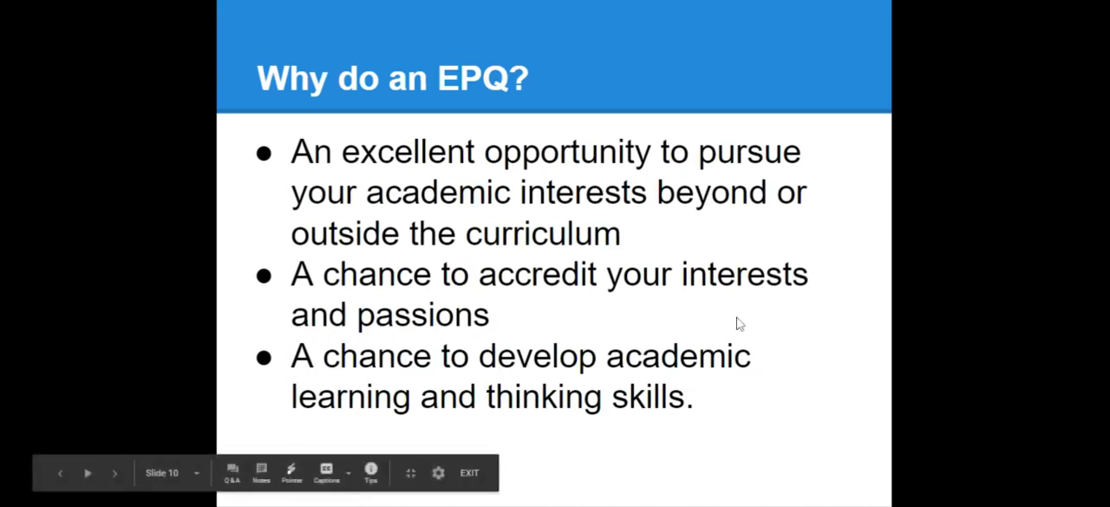
pyautogui.moveTo(759, 437)
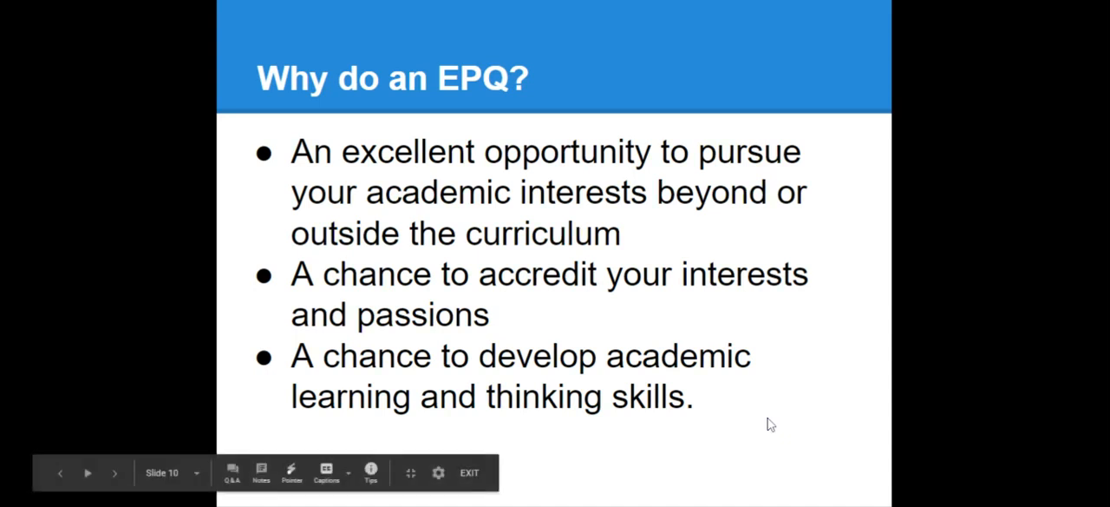
pyautogui.moveTo(759, 379)
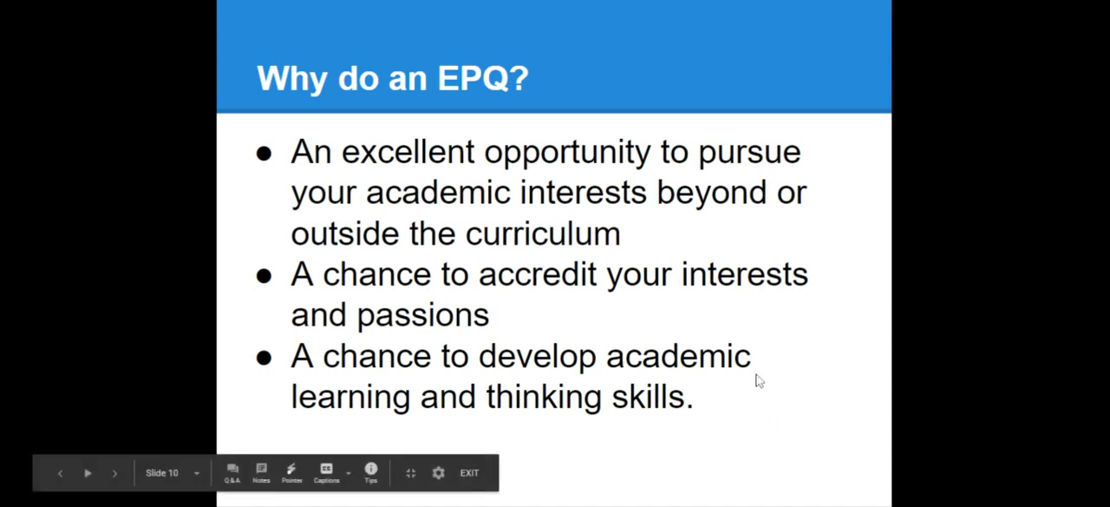
pyautogui.click(115, 472)
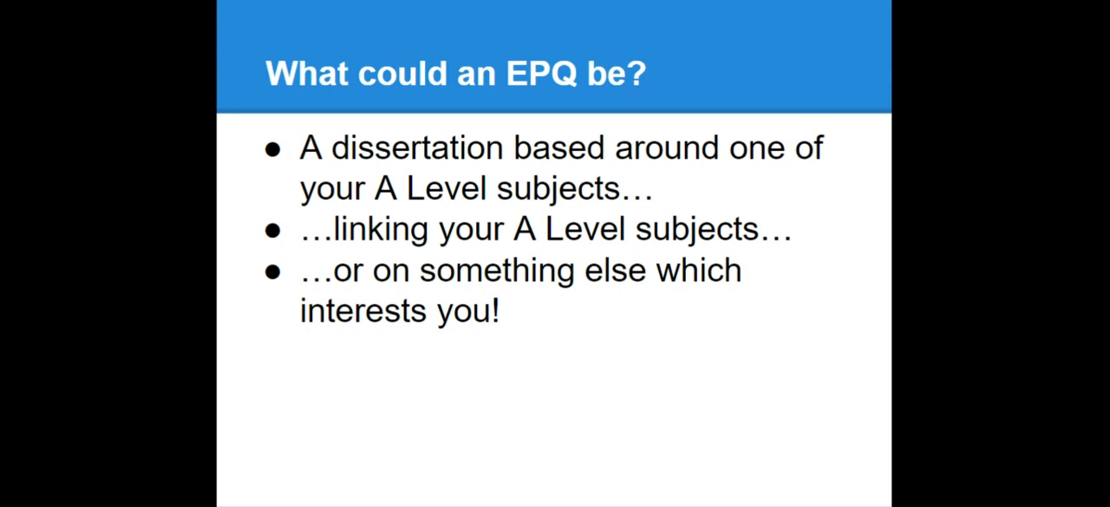
pyautogui.press('Right')
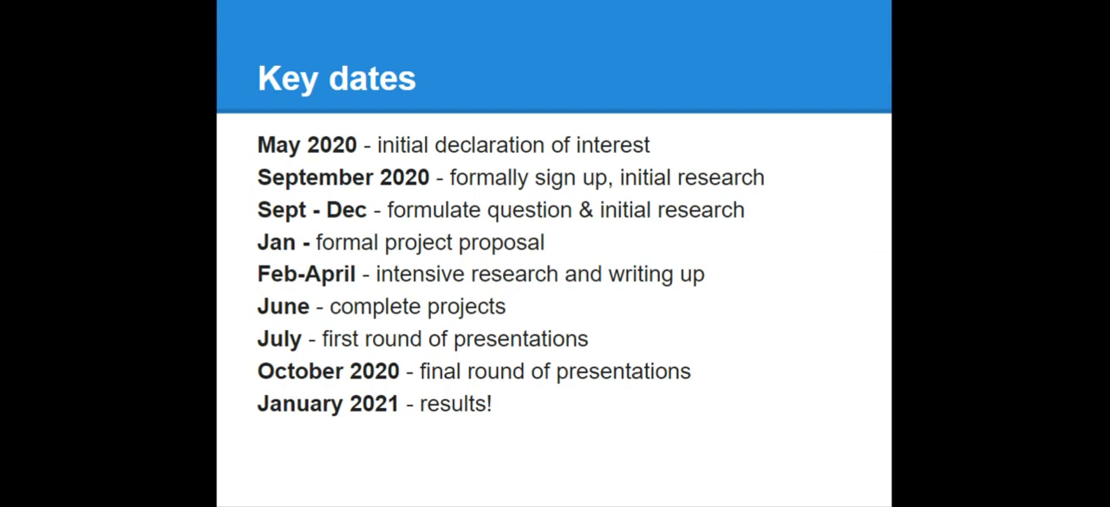
pyautogui.moveTo(857, 326)
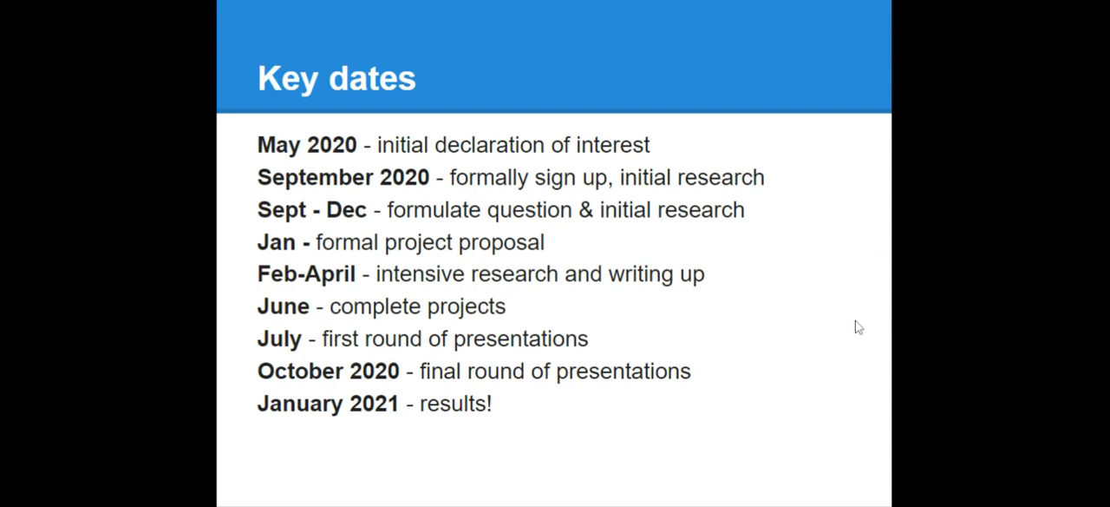
pyautogui.press('Right')
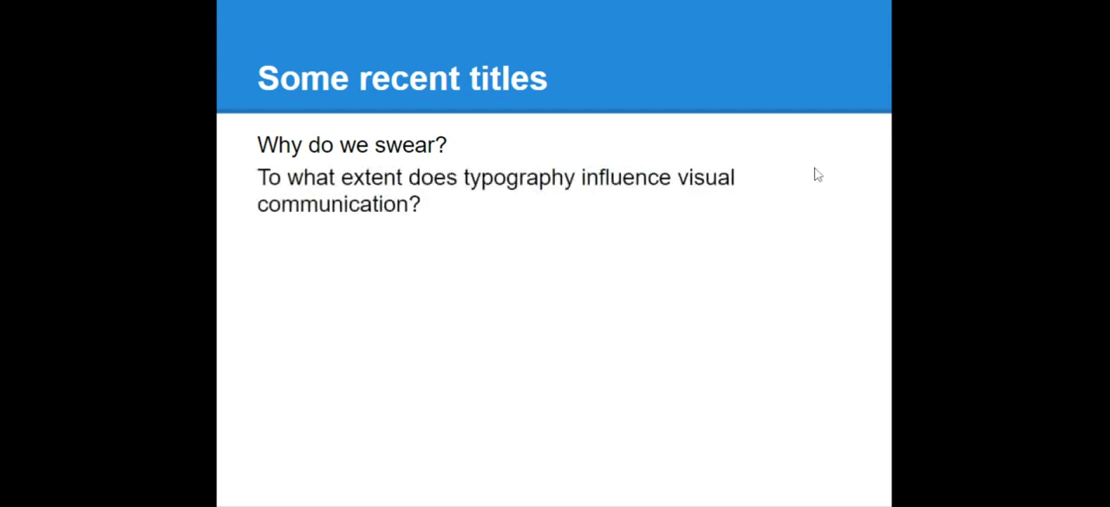
pyautogui.moveTo(588, 250)
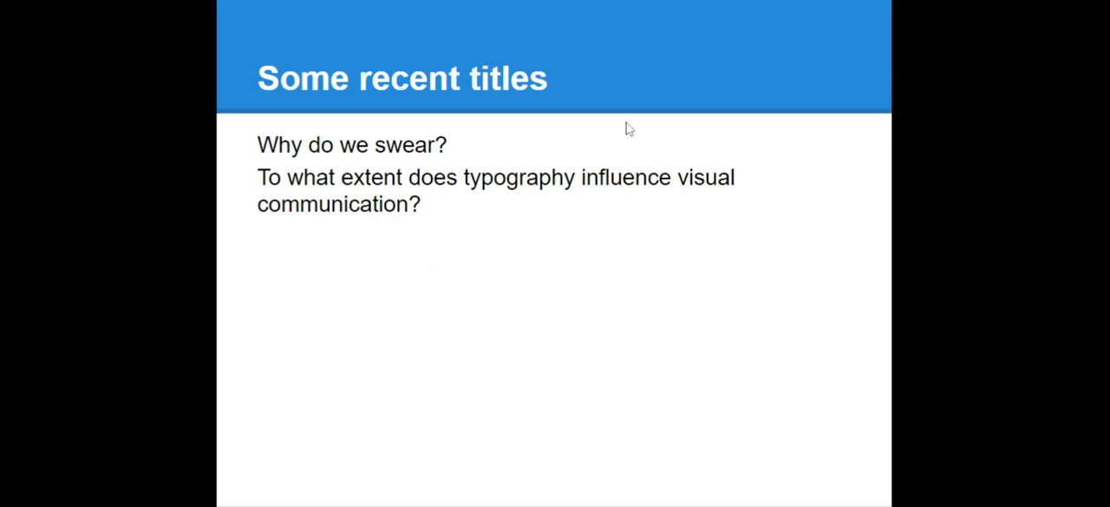
pyautogui.moveTo(777, 191)
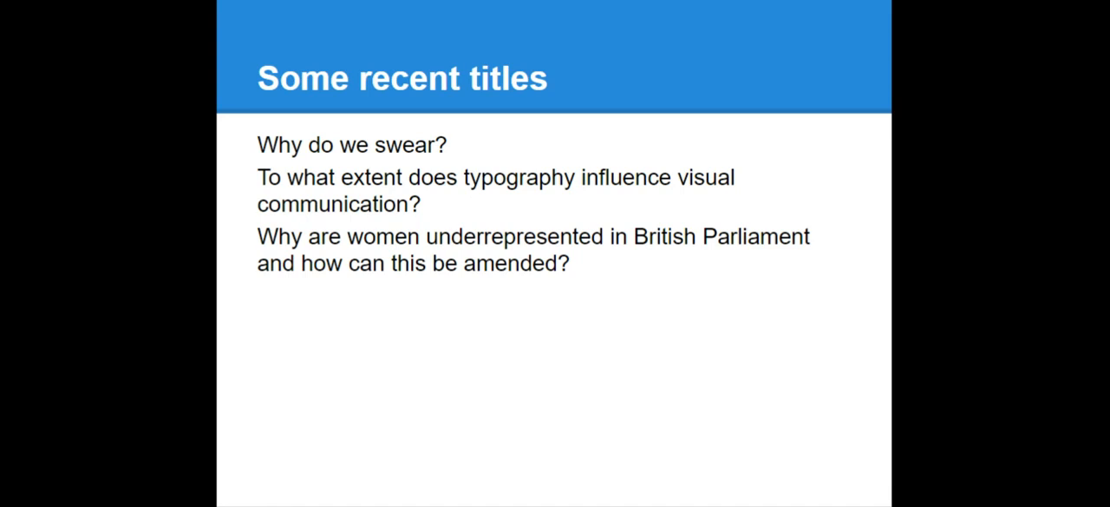
pyautogui.moveTo(850, 156)
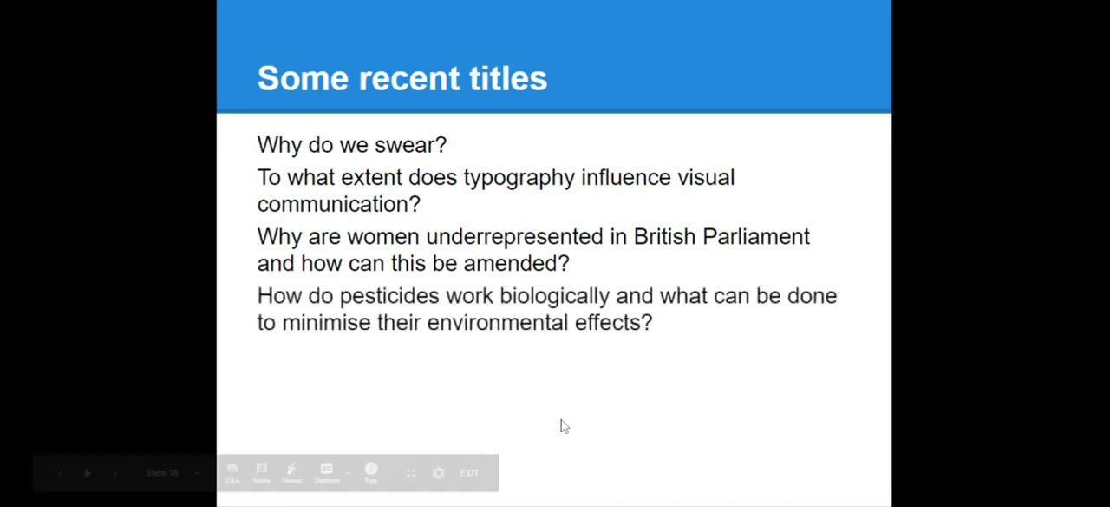
pyautogui.moveTo(760, 329)
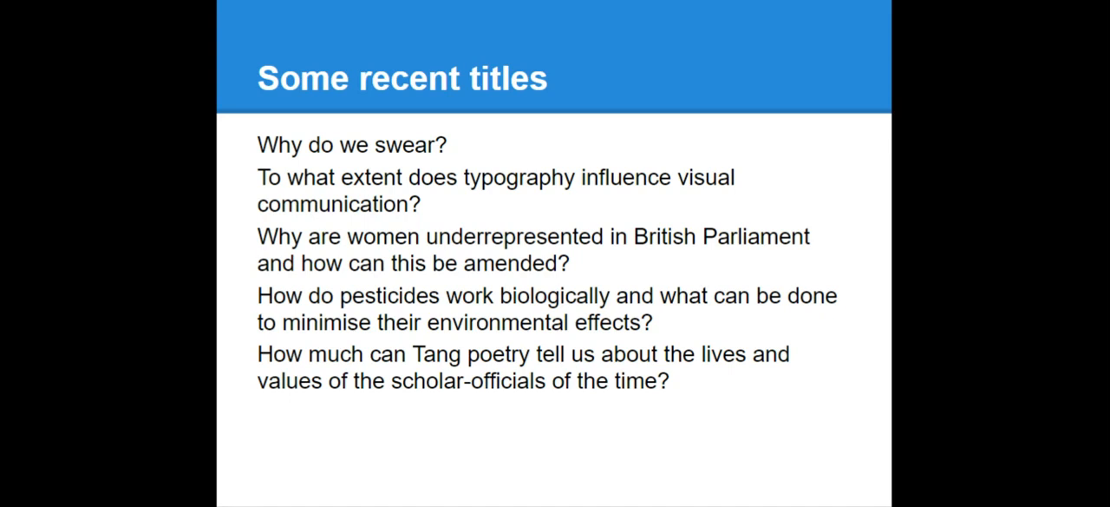
pyautogui.moveTo(784, 235)
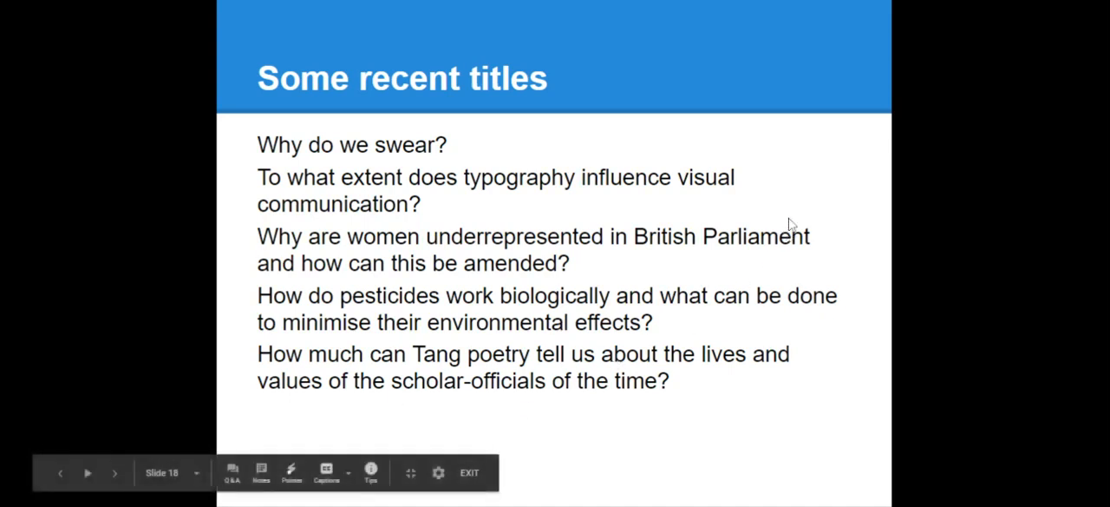
pyautogui.moveTo(763, 241)
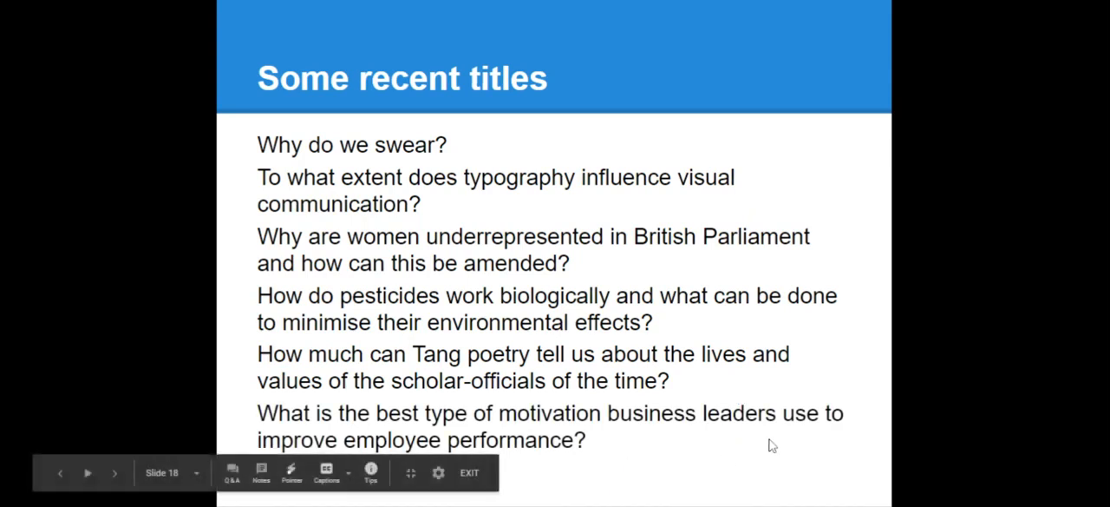
pyautogui.moveTo(906, 430)
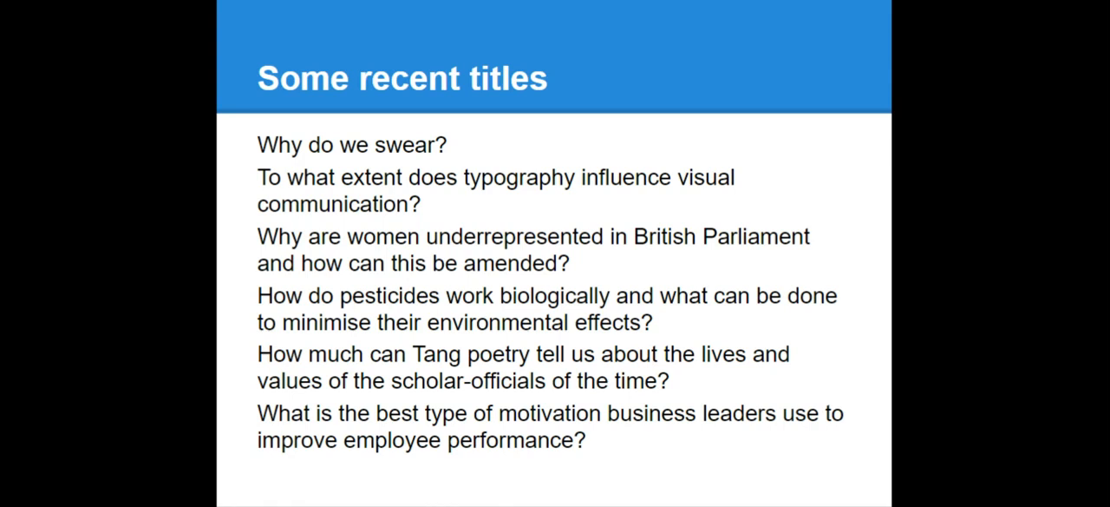
pyautogui.moveTo(927, 304)
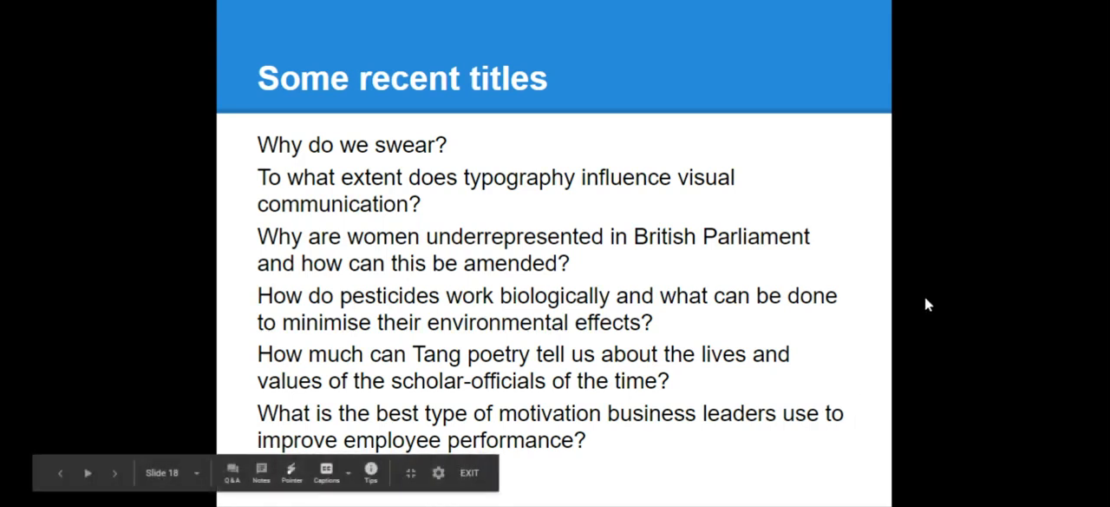
pyautogui.click(114, 472)
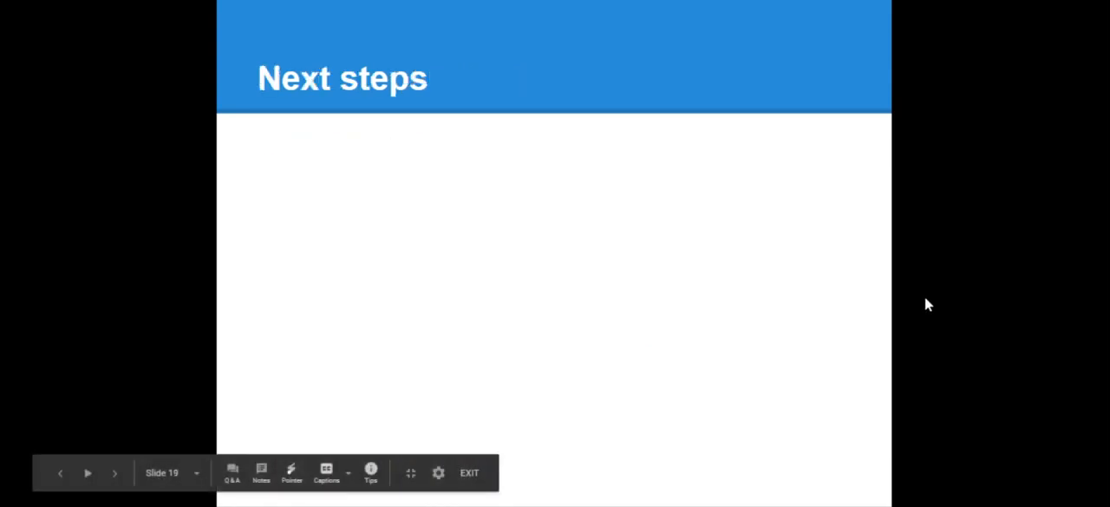
# Go back to 'Some recent titles', then advance to the populated 'Next steps' slide.
pyautogui.click(59, 472)
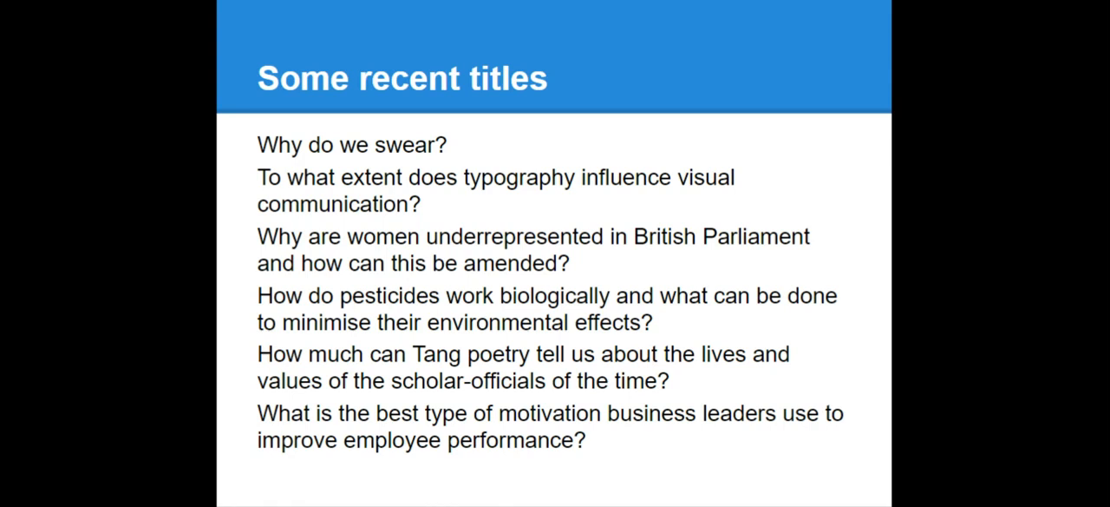
pyautogui.press('Right')
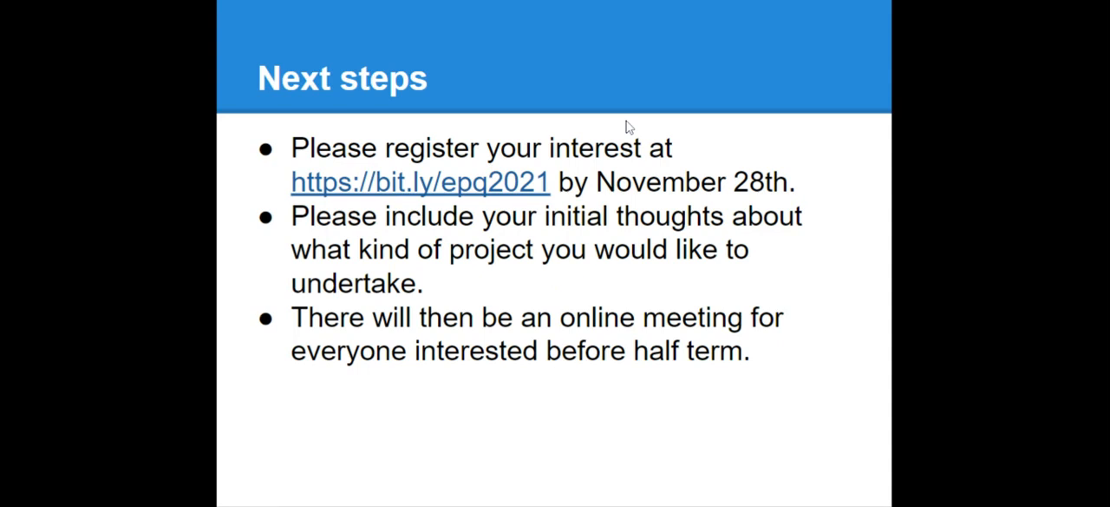
pyautogui.moveTo(710, 184)
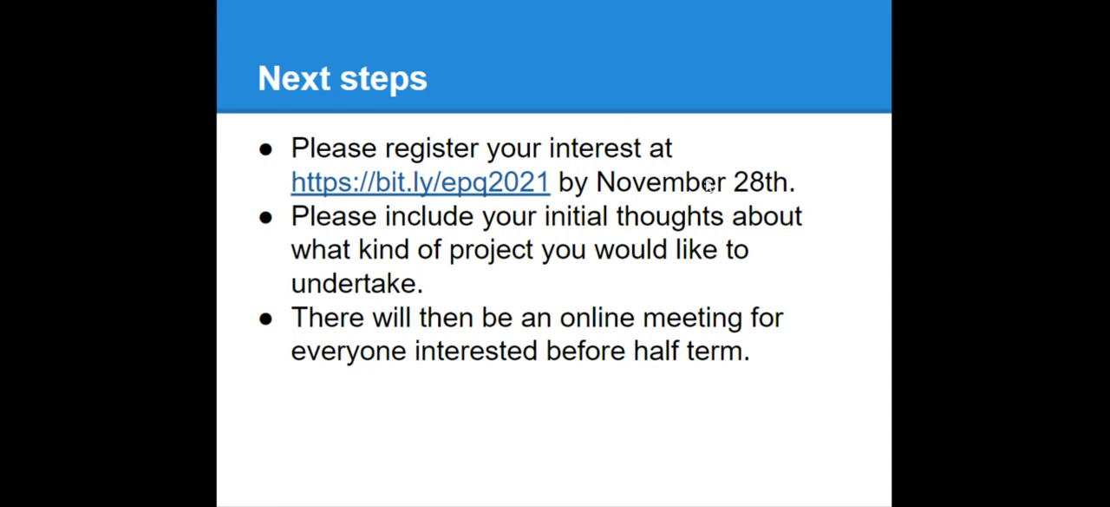
pyautogui.moveTo(535, 215)
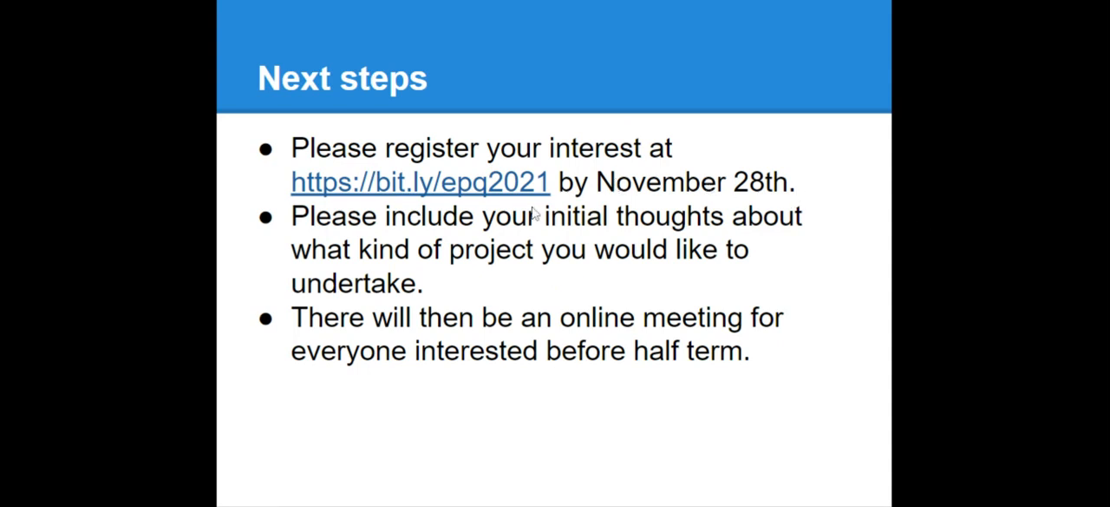
pyautogui.moveTo(499, 207)
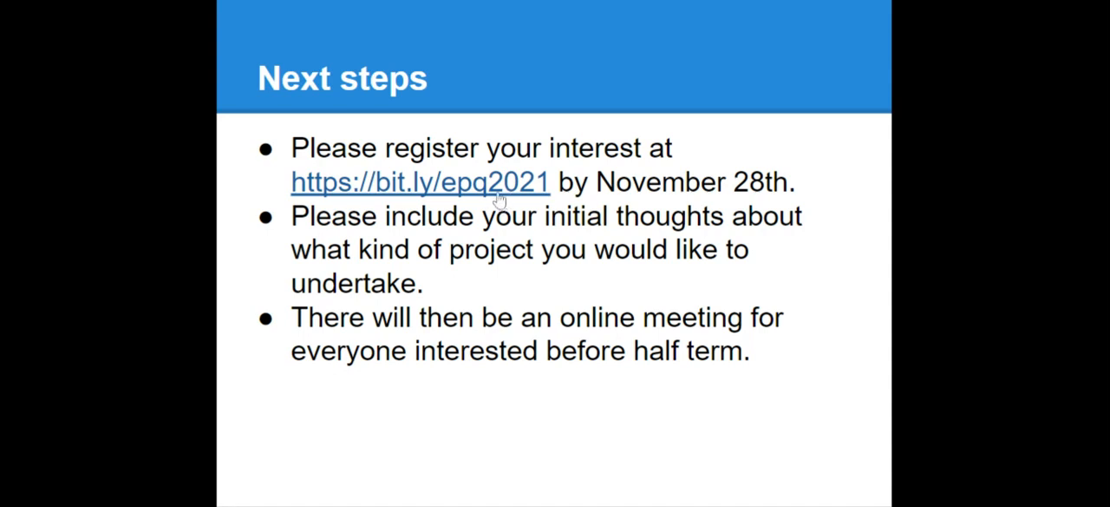
pyautogui.moveTo(434, 263)
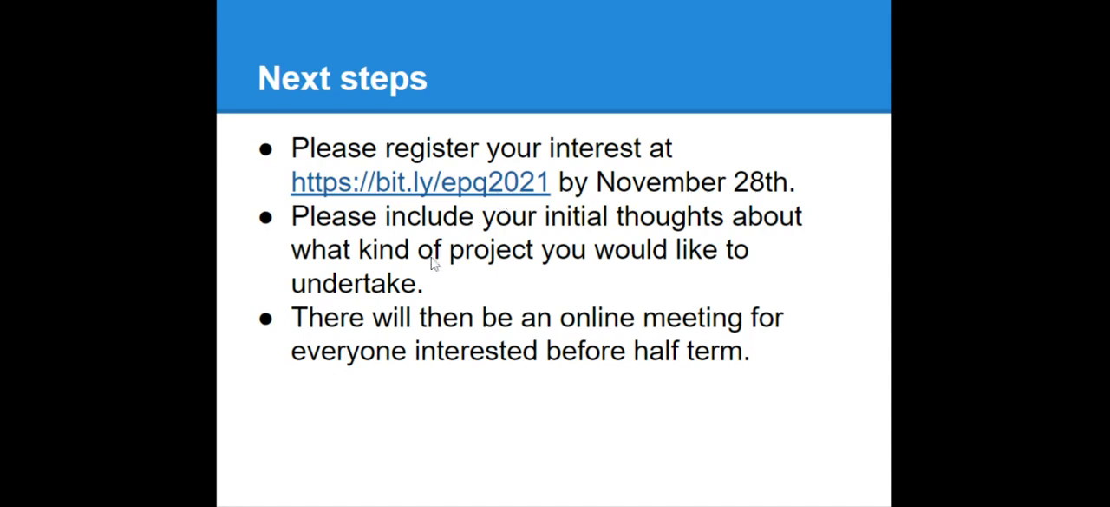
pyautogui.moveTo(434, 281)
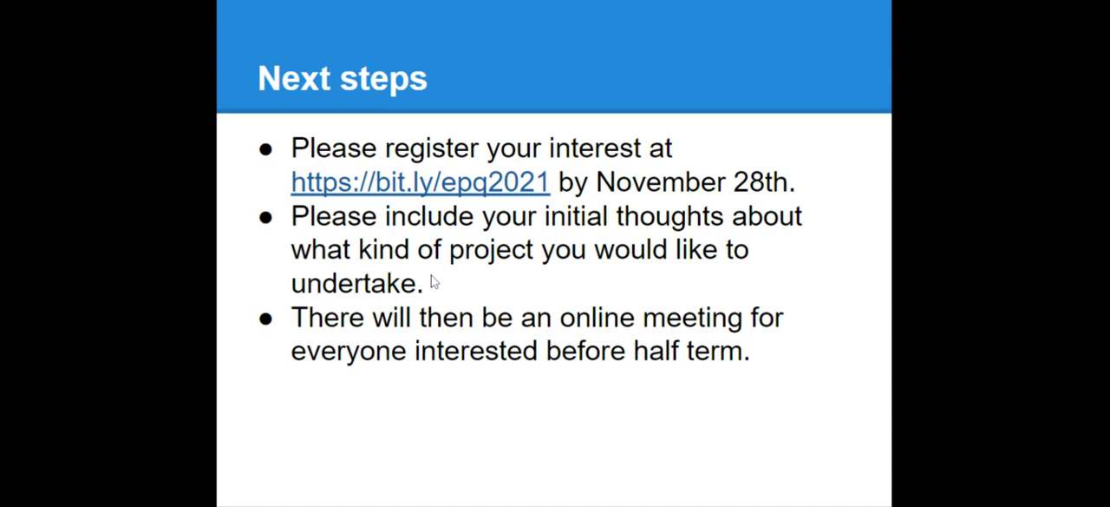